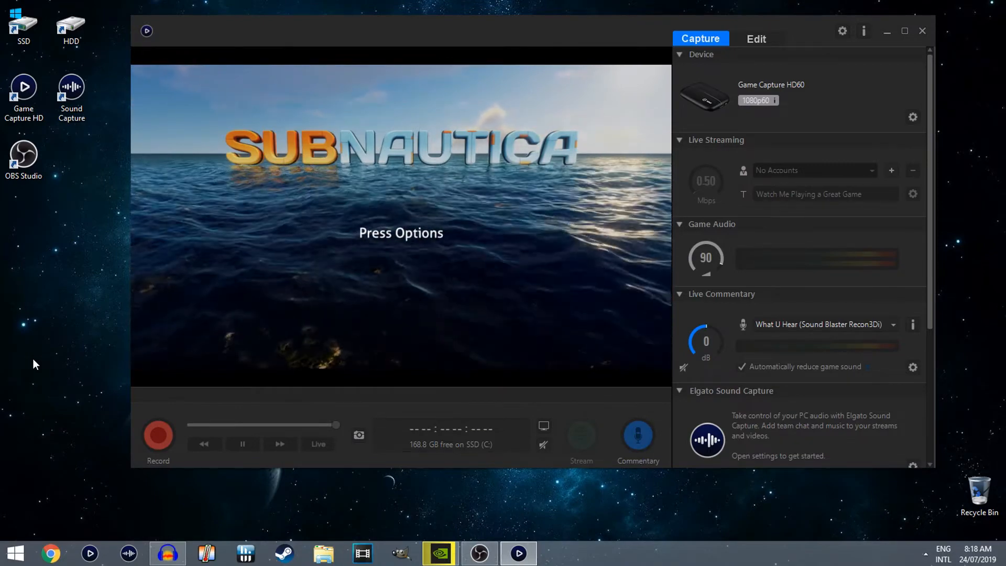
{"action": "mouse_move", "coordinate": [796, 99]}
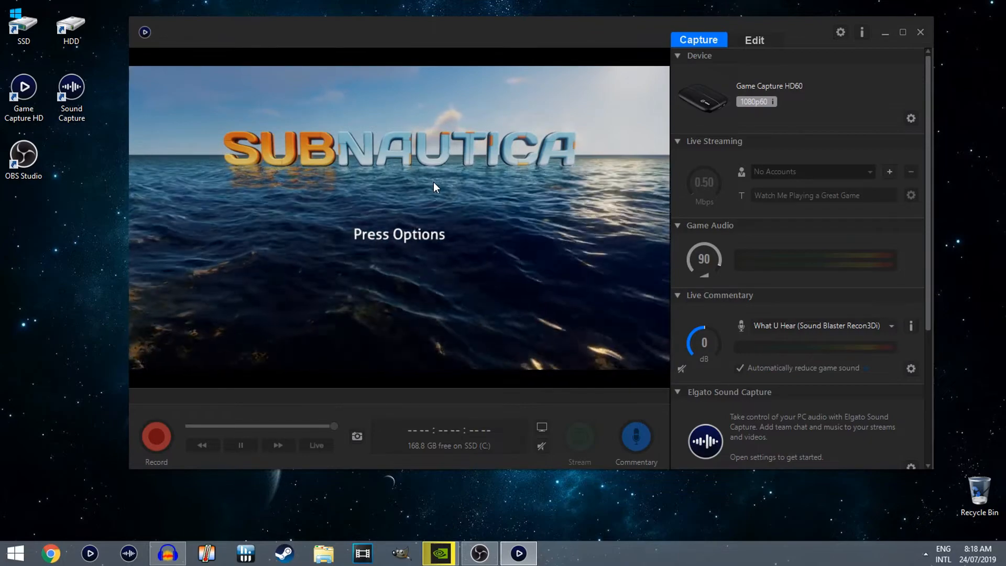
{"action": "mouse_move", "coordinate": [519, 156]}
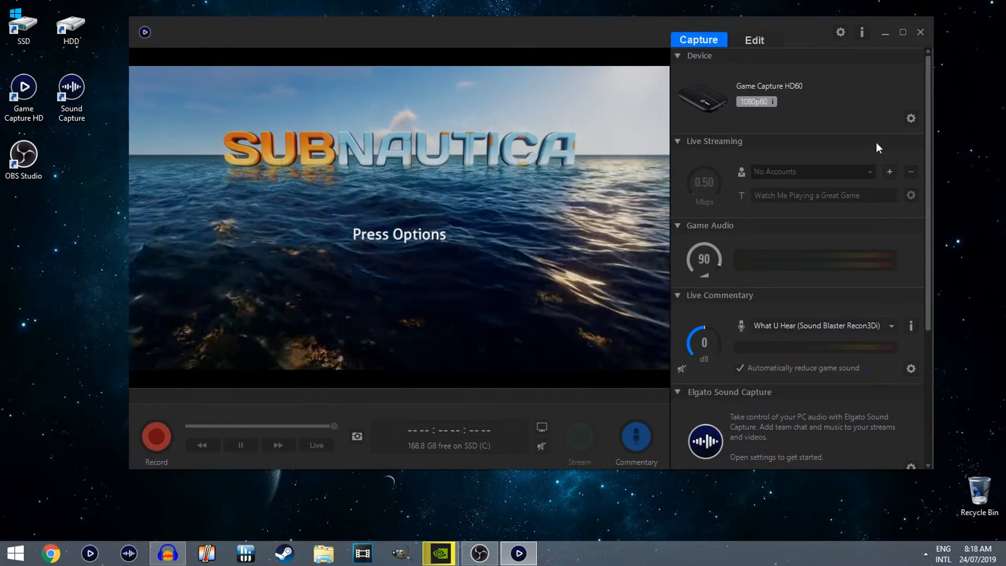
{"action": "mouse_move", "coordinate": [910, 119]}
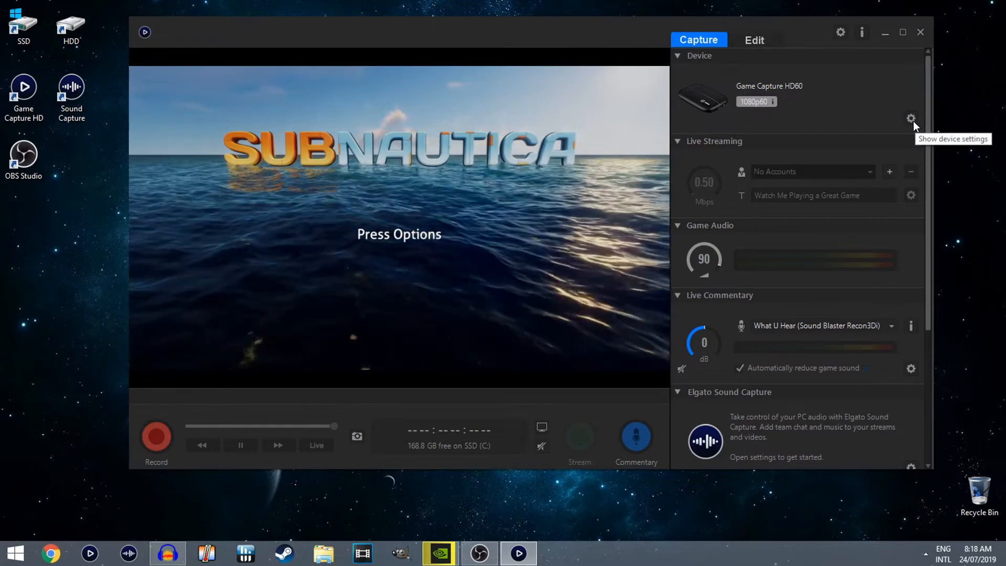
Open the Game Capture HD60 device settings from the Device section.
{"action": "left_click", "coordinate": [910, 118]}
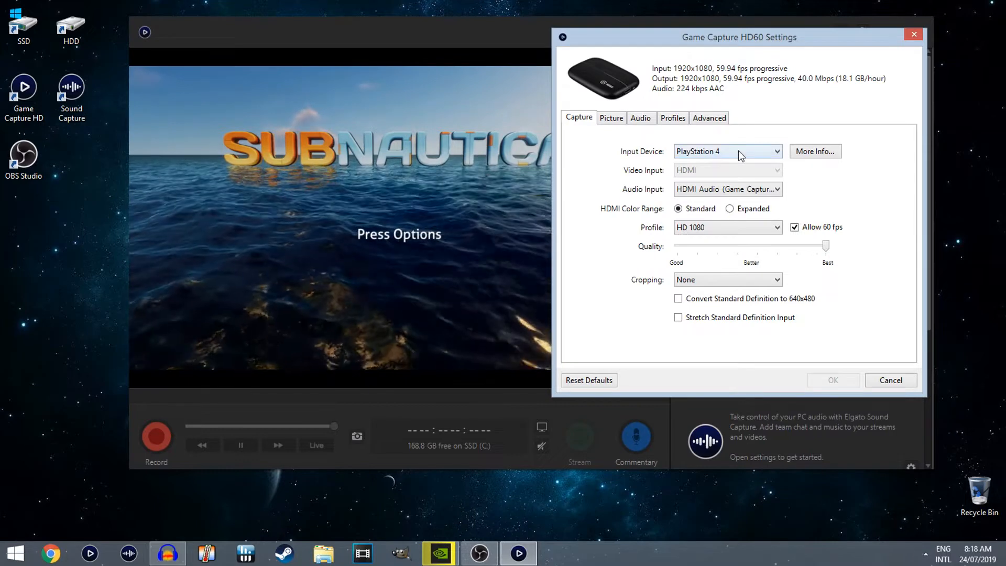
{"action": "left_click", "coordinate": [727, 151]}
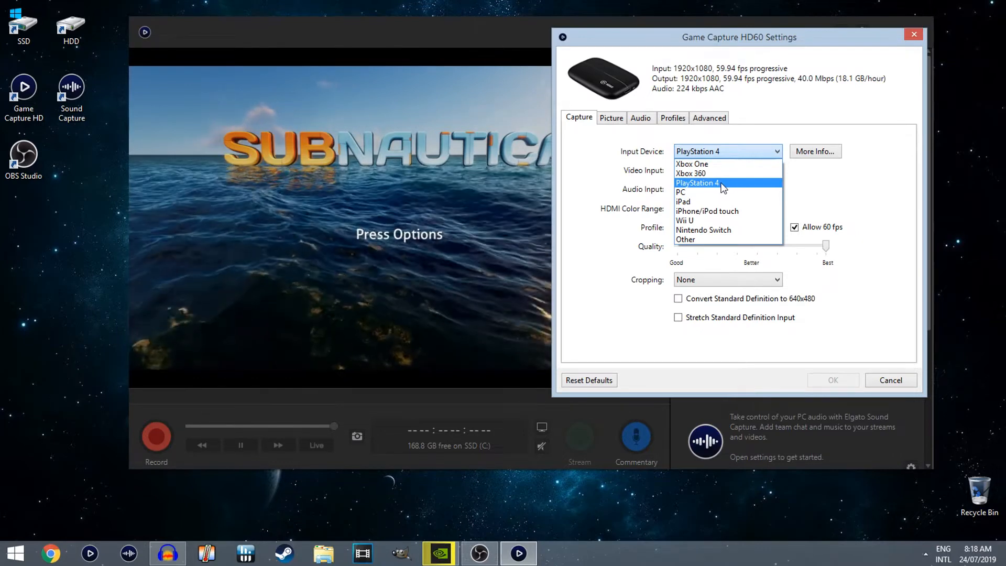
{"action": "left_click", "coordinate": [697, 182]}
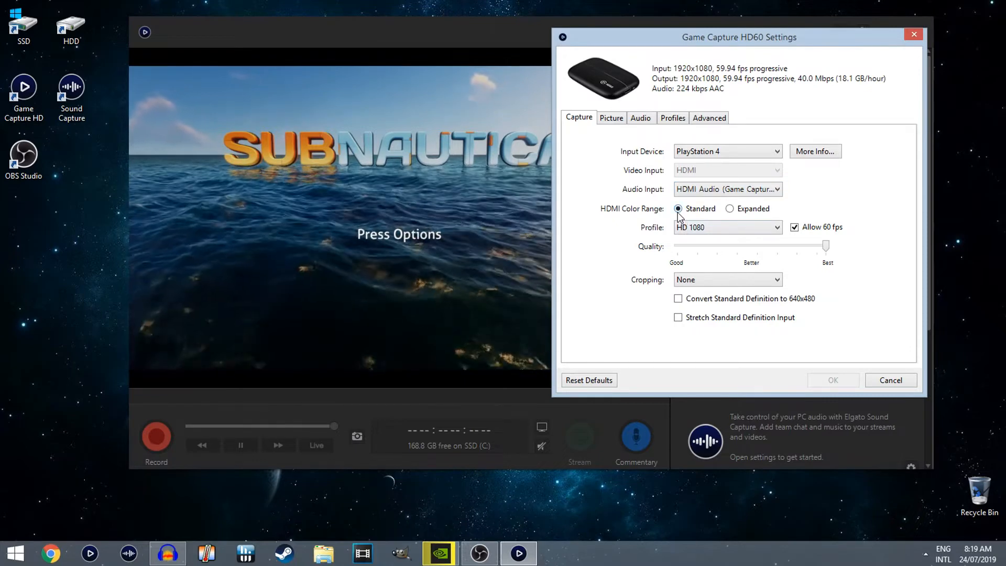
{"action": "mouse_move", "coordinate": [729, 208]}
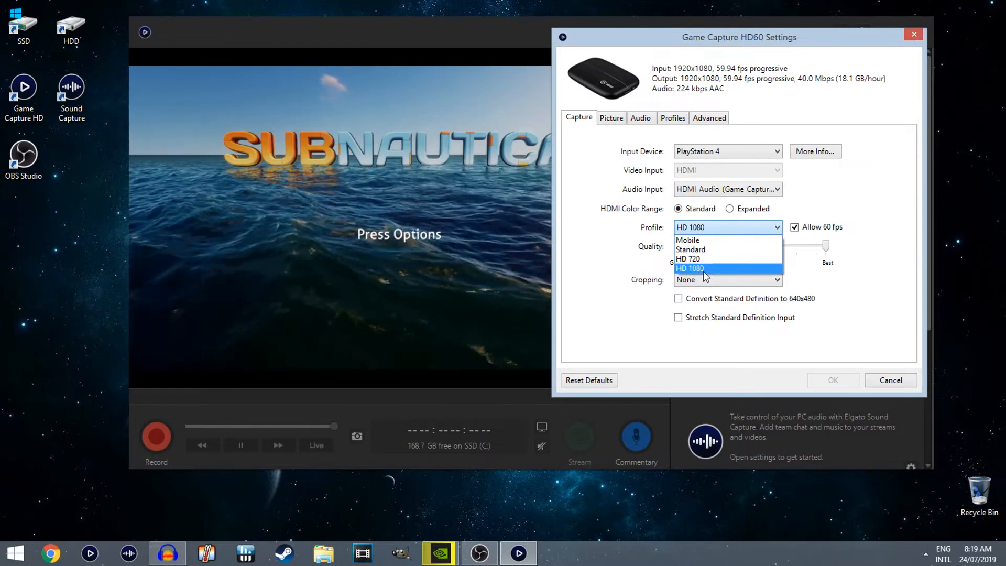
{"action": "mouse_move", "coordinate": [702, 276]}
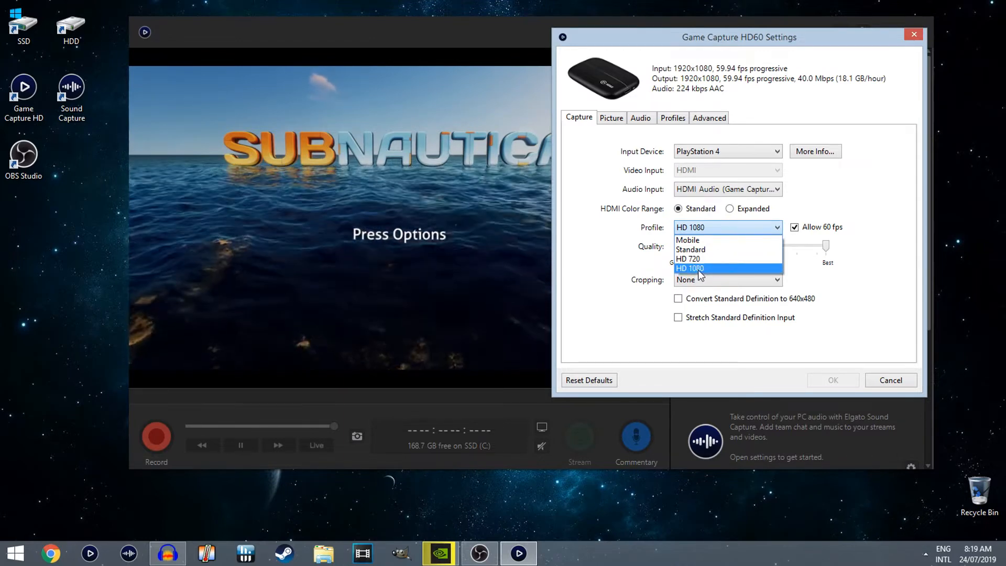
{"action": "left_click", "coordinate": [689, 269]}
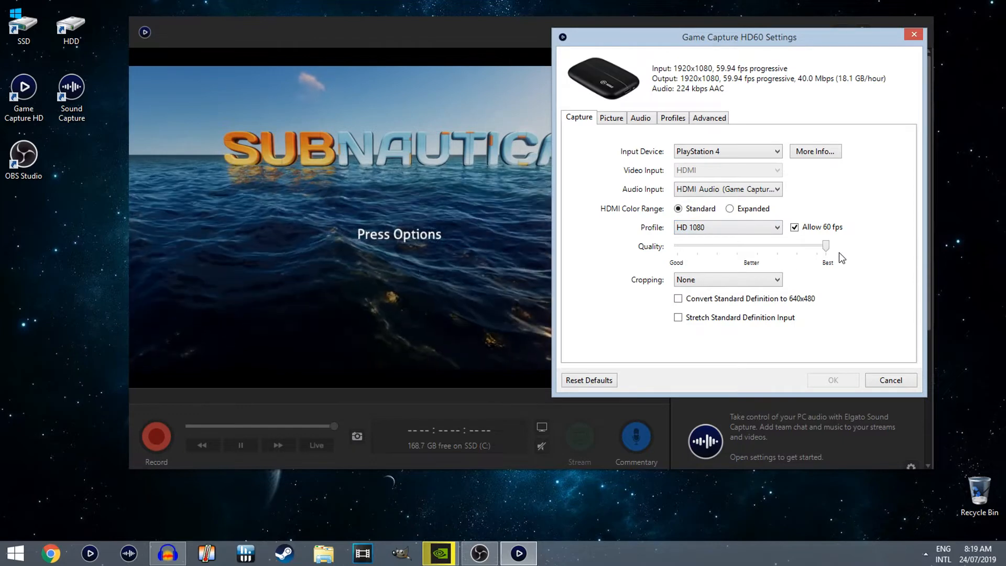
{"action": "mouse_move", "coordinate": [828, 229]}
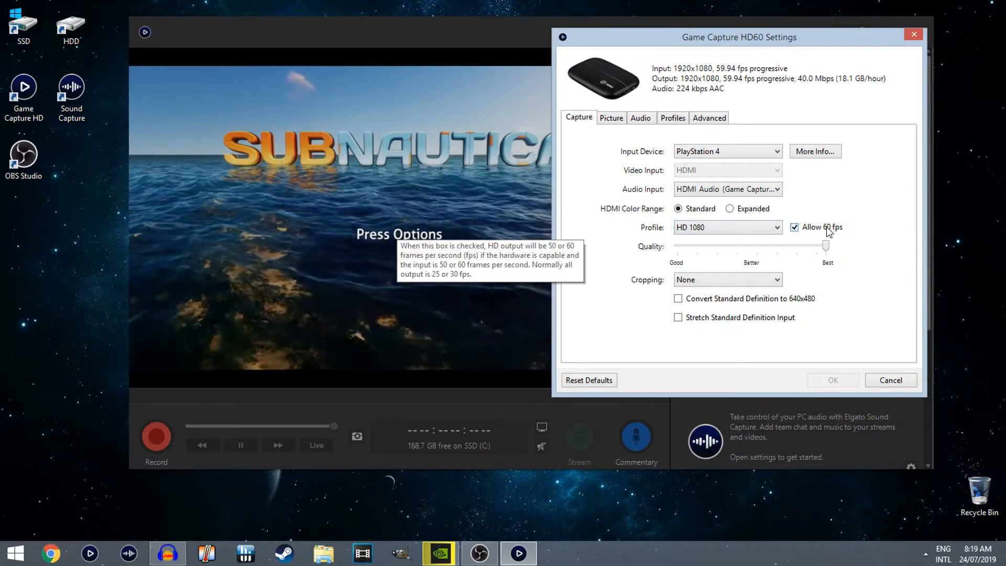
{"action": "mouse_move", "coordinate": [804, 90]}
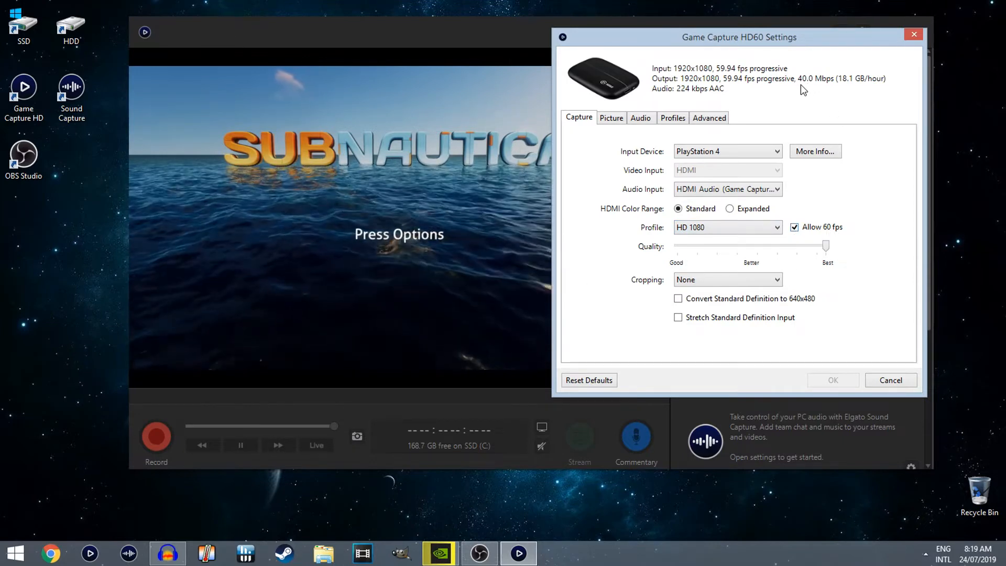
{"action": "mouse_move", "coordinate": [813, 88]}
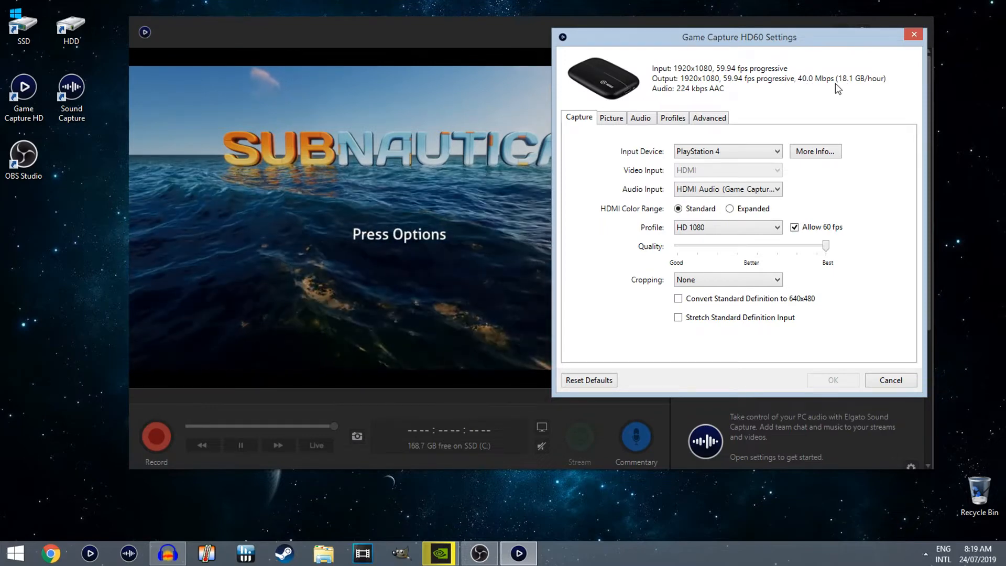
{"action": "mouse_move", "coordinate": [842, 258]}
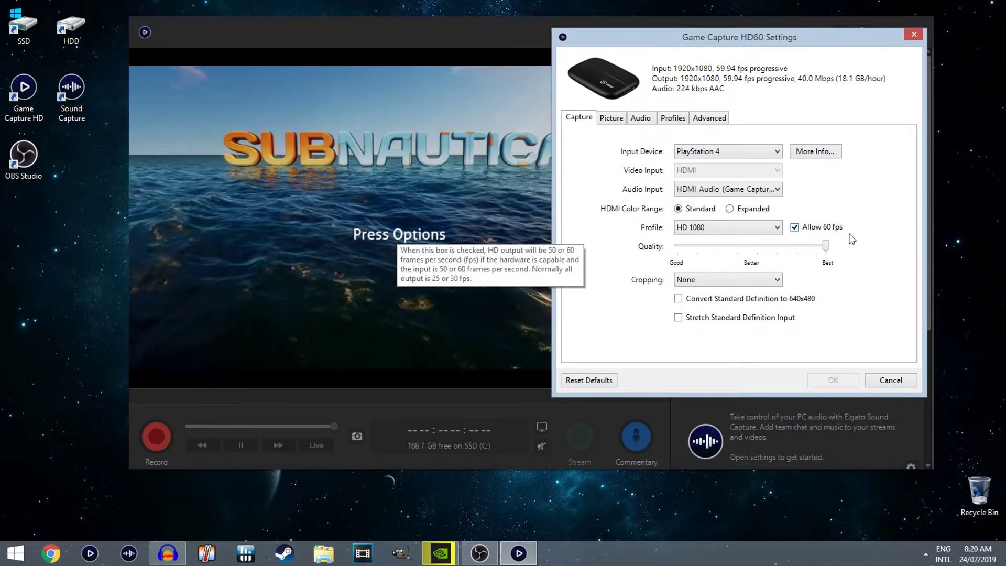
{"action": "mouse_move", "coordinate": [858, 230]}
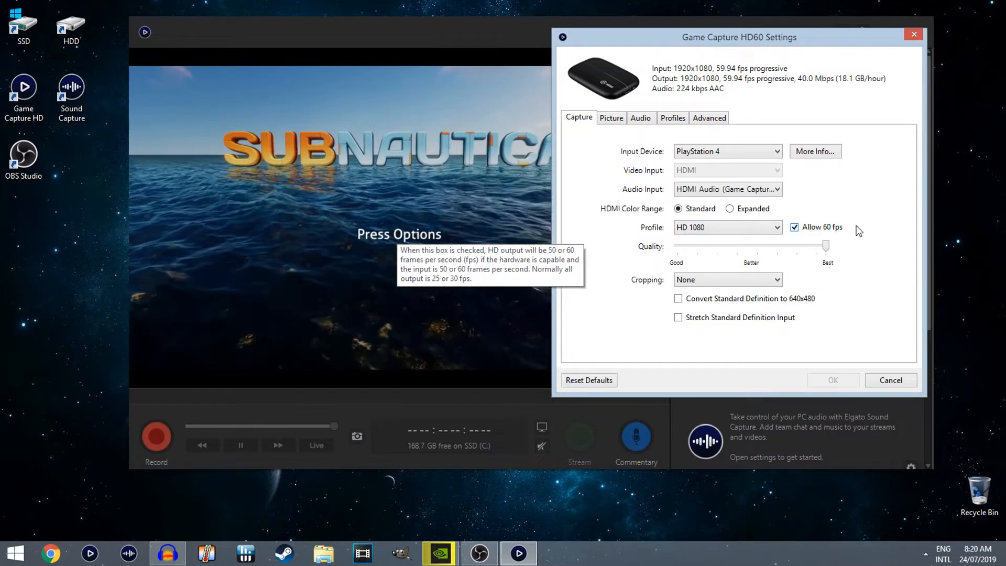
{"action": "mouse_move", "coordinate": [858, 229]}
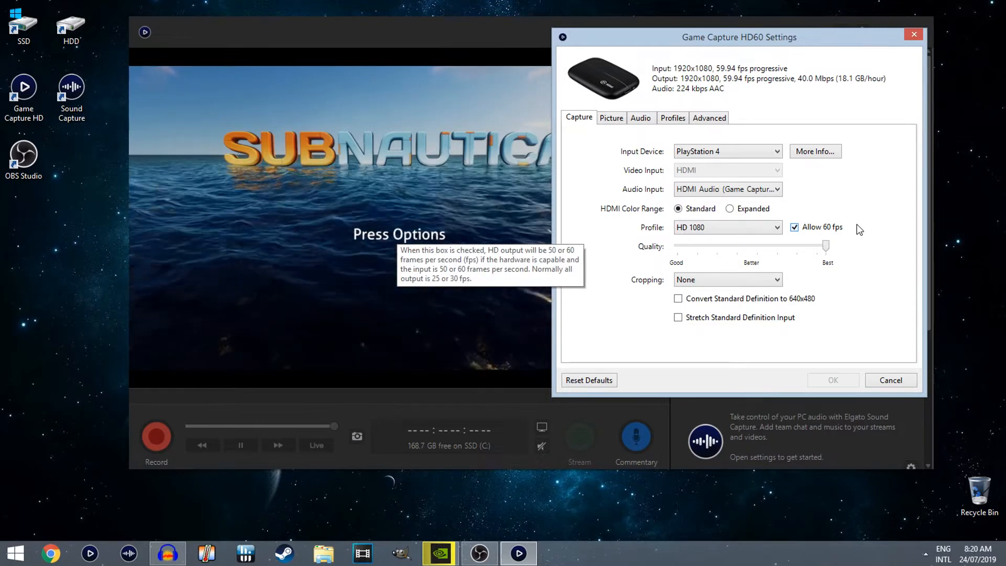
{"action": "mouse_move", "coordinate": [826, 241]}
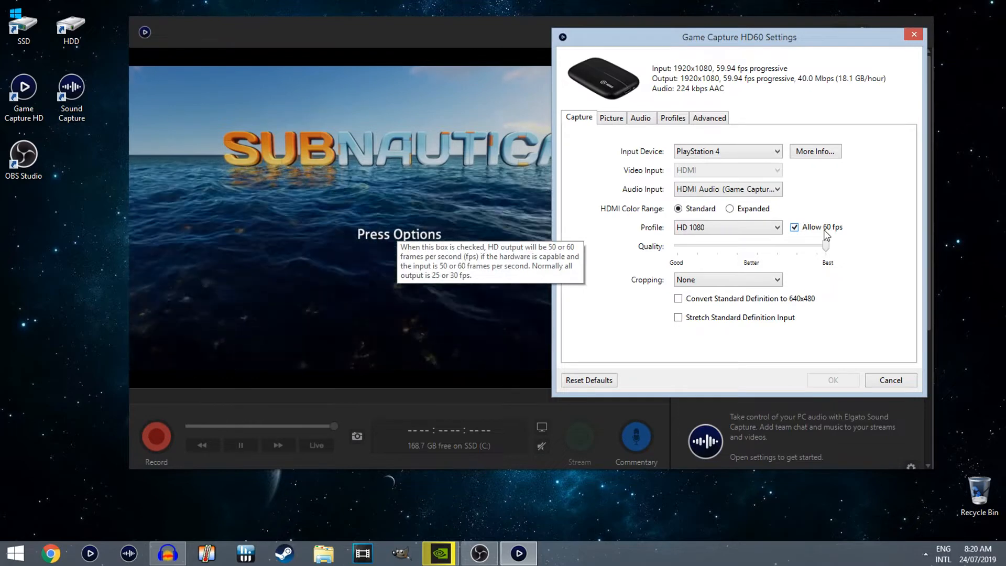
{"action": "mouse_move", "coordinate": [855, 276]}
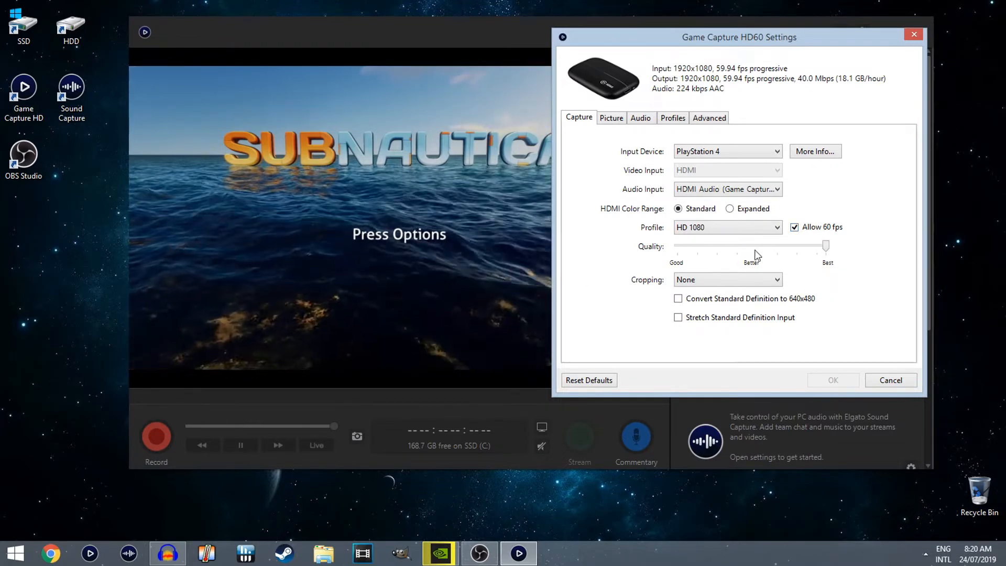
{"action": "mouse_move", "coordinate": [827, 257]}
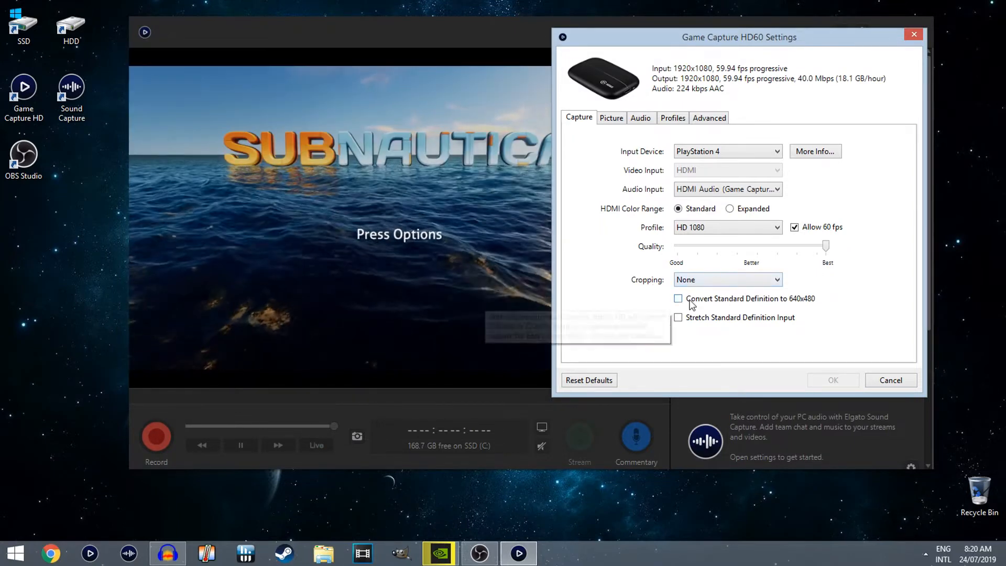
{"action": "mouse_move", "coordinate": [824, 299]}
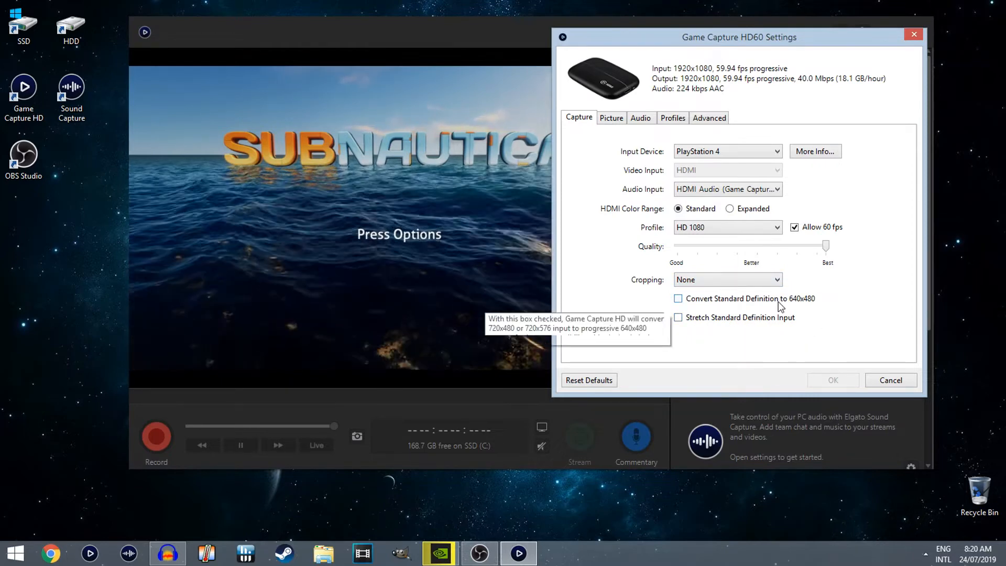
{"action": "mouse_move", "coordinate": [633, 168]}
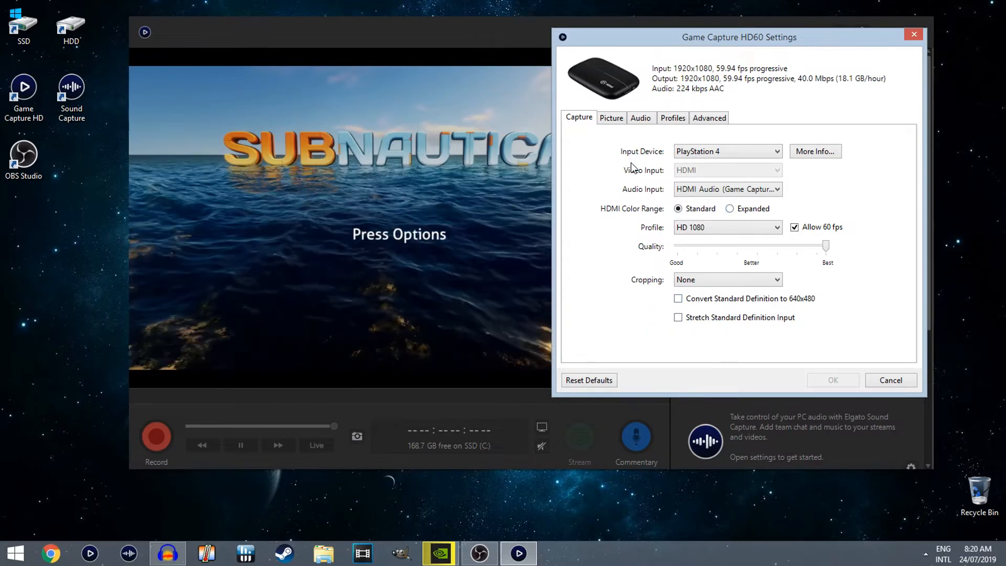
Review the Picture, Audio and Profiles pages, then close the HD60 settings dialog.
{"action": "left_click", "coordinate": [610, 117]}
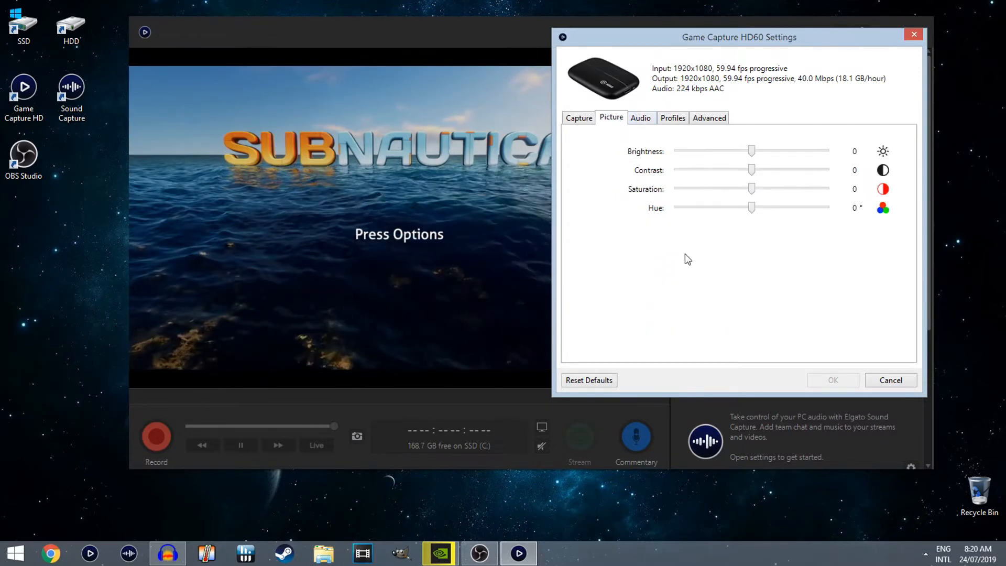
{"action": "left_click", "coordinate": [639, 118]}
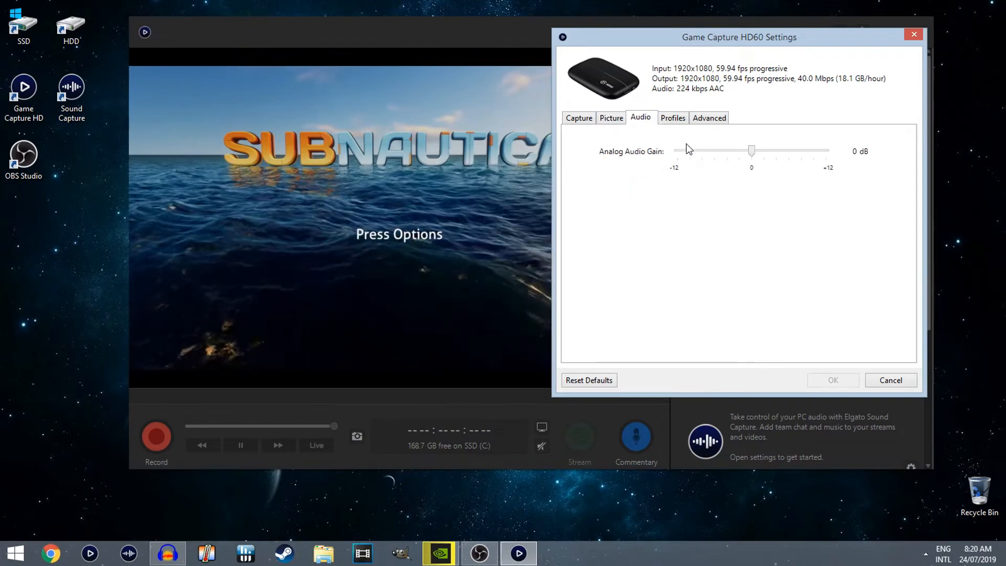
{"action": "left_click", "coordinate": [673, 118]}
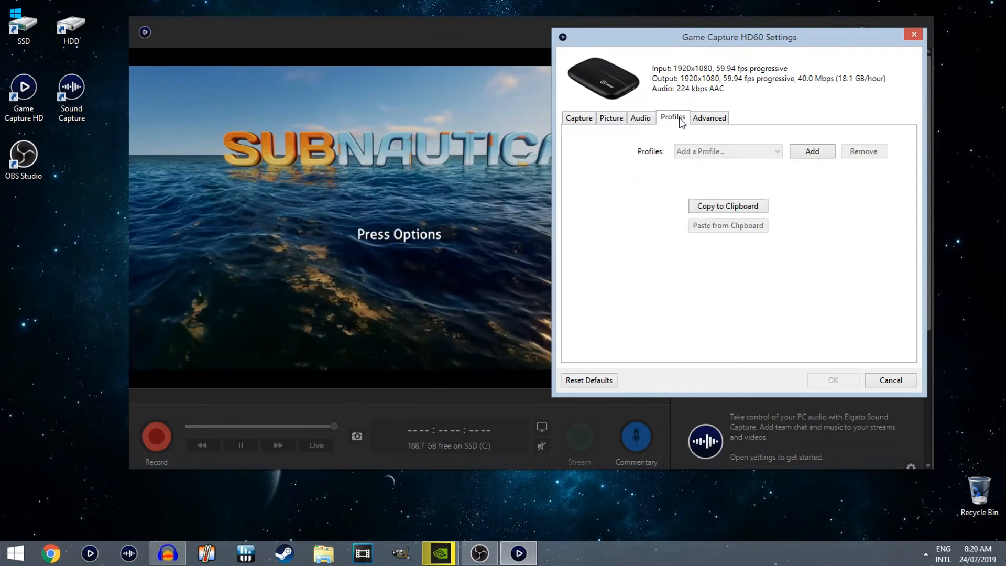
{"action": "left_click", "coordinate": [891, 380]}
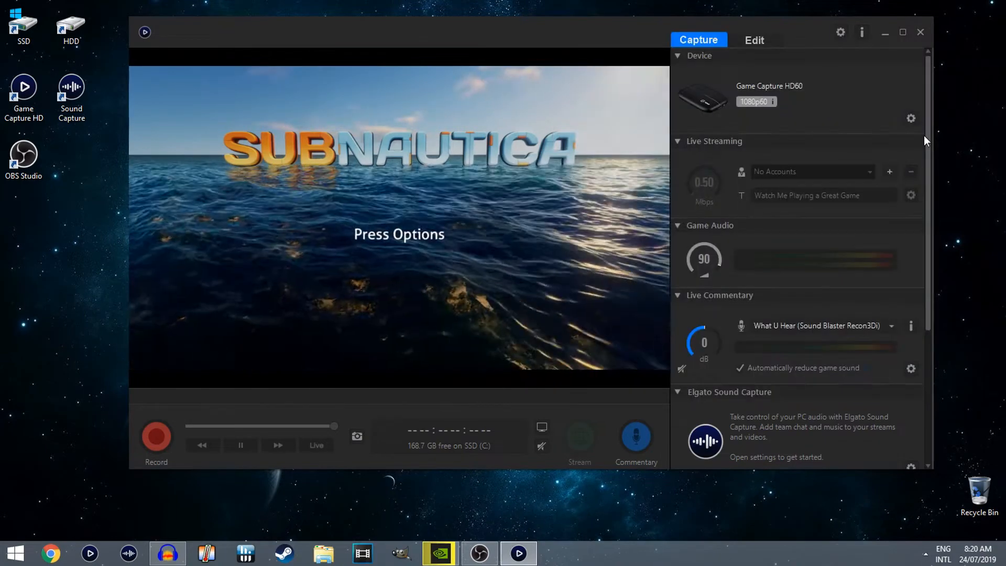
{"action": "mouse_move", "coordinate": [859, 113]}
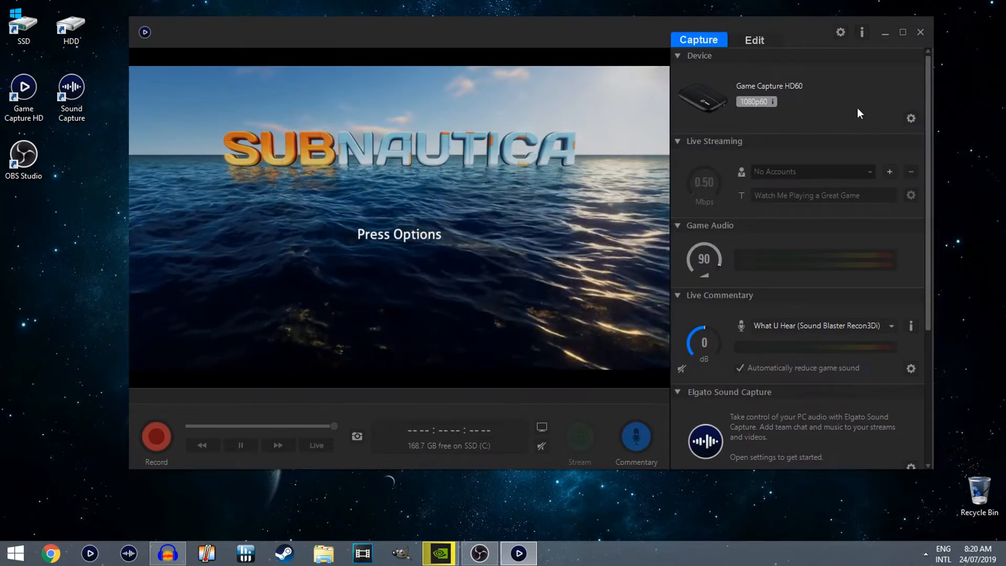
{"action": "mouse_move", "coordinate": [839, 32]}
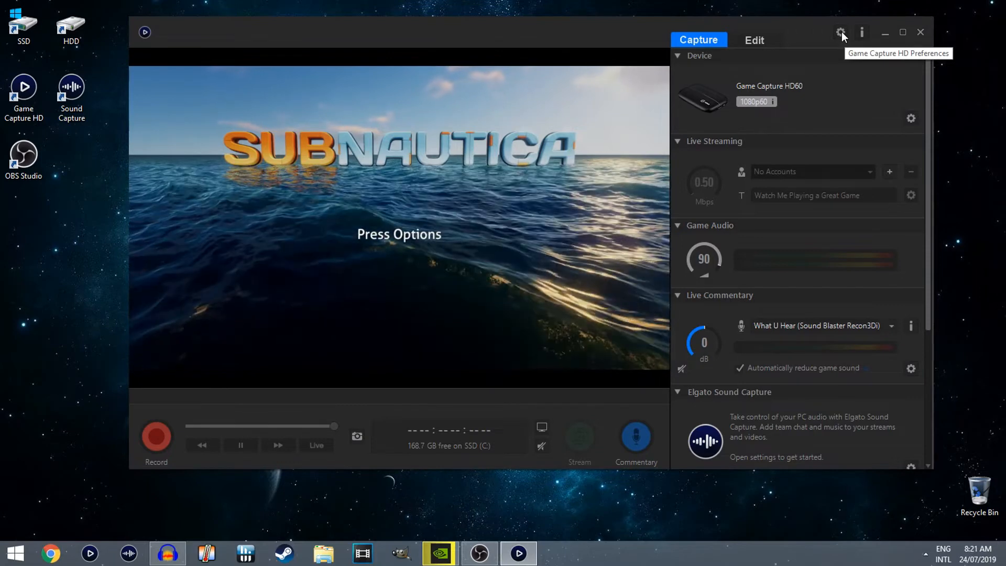
In Preferences, set the encoder to Automatic - Intel HD Graphics 4600 at Highest Quality.
{"action": "left_click", "coordinate": [840, 33]}
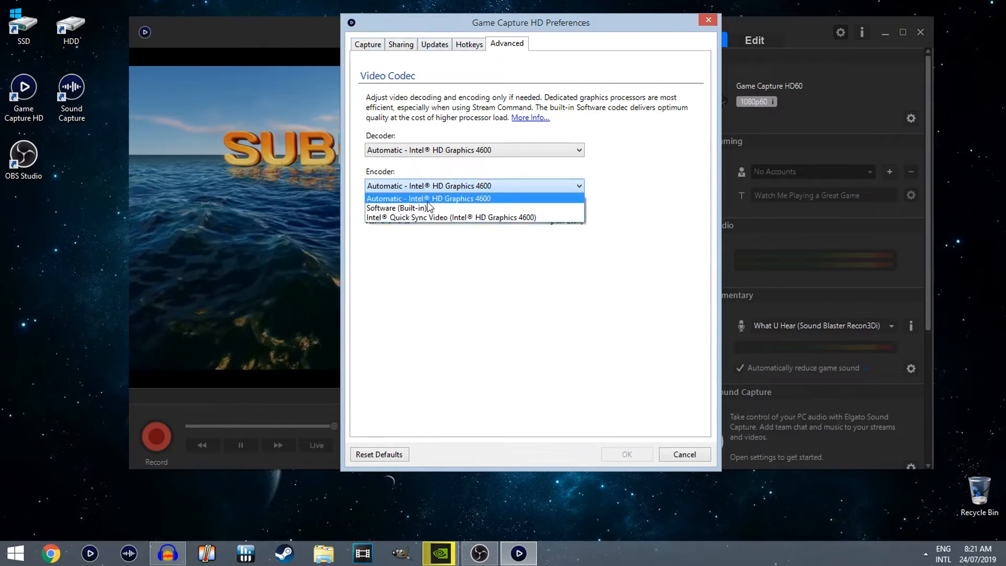
{"action": "left_click", "coordinate": [428, 198]}
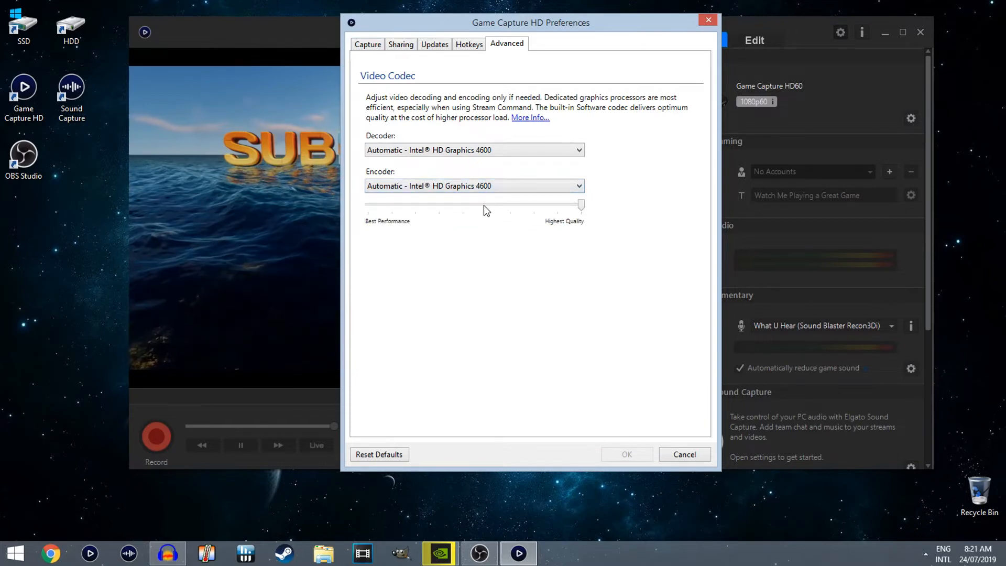
{"action": "left_click", "coordinate": [474, 185]}
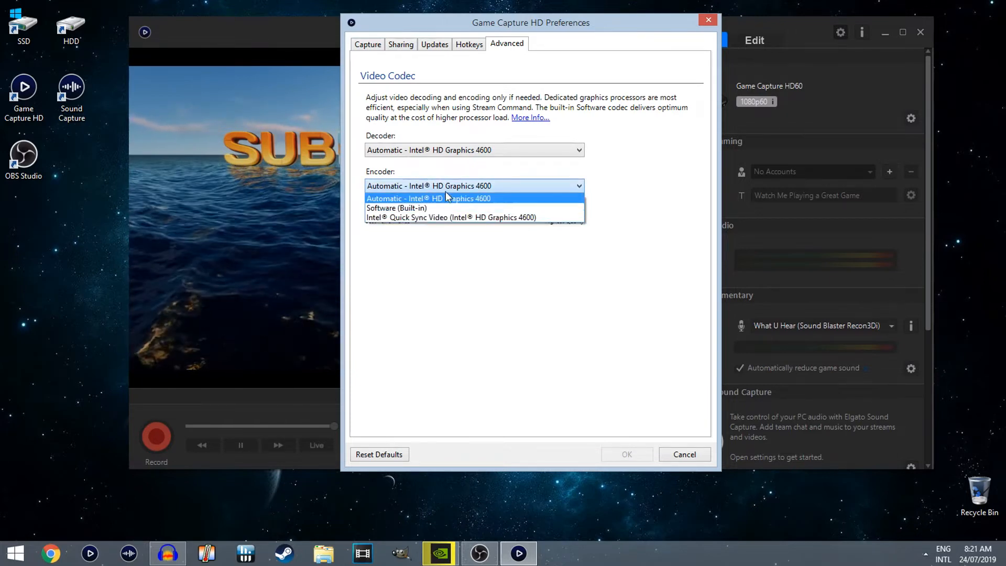
{"action": "left_click", "coordinate": [439, 198]}
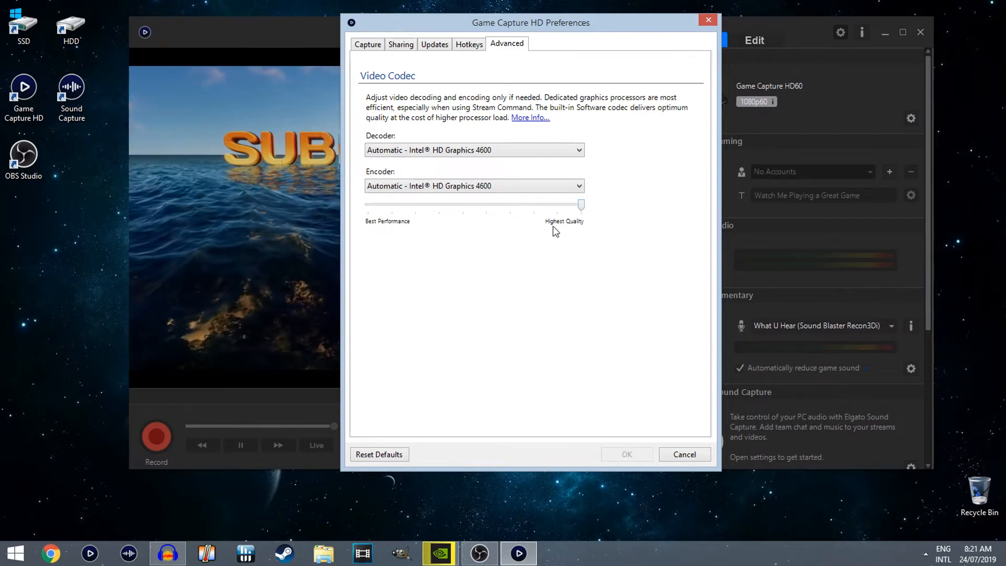
View the Hotkeys page, then the Updates page with automatic update checks on.
{"action": "left_click", "coordinate": [469, 44]}
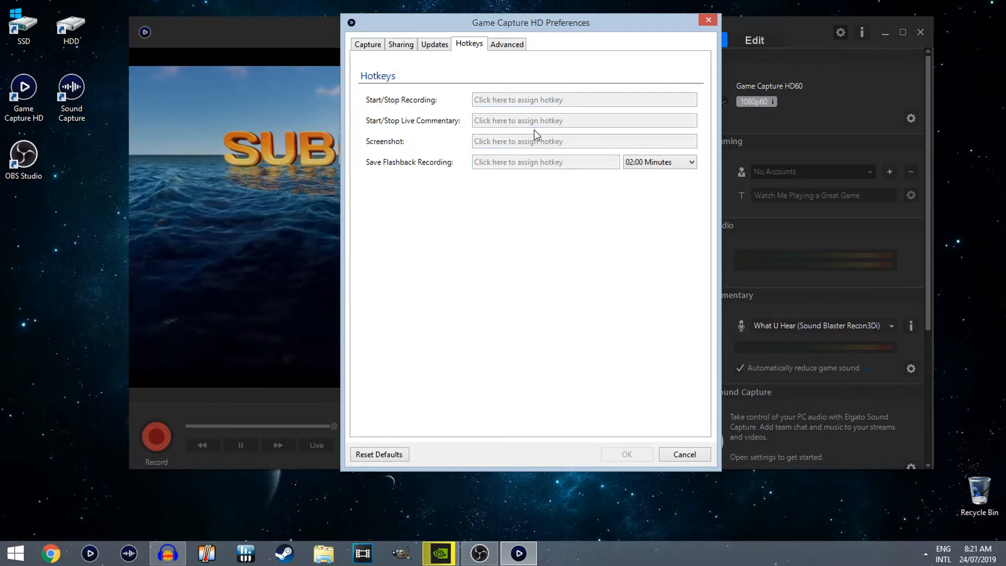
{"action": "left_click", "coordinate": [434, 44]}
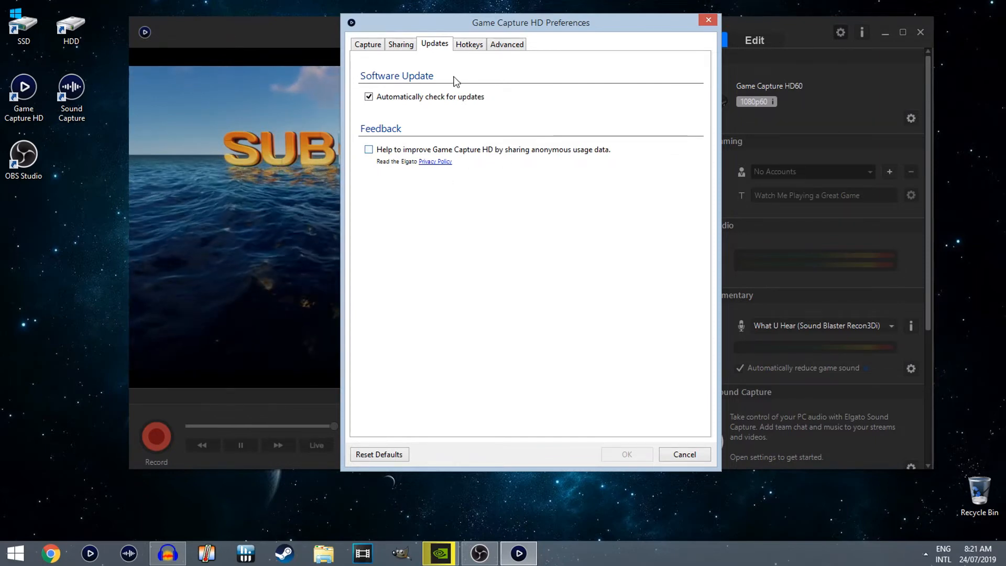
Show the Sharing page with only File (MP4) export enabled.
{"action": "left_click", "coordinate": [399, 44]}
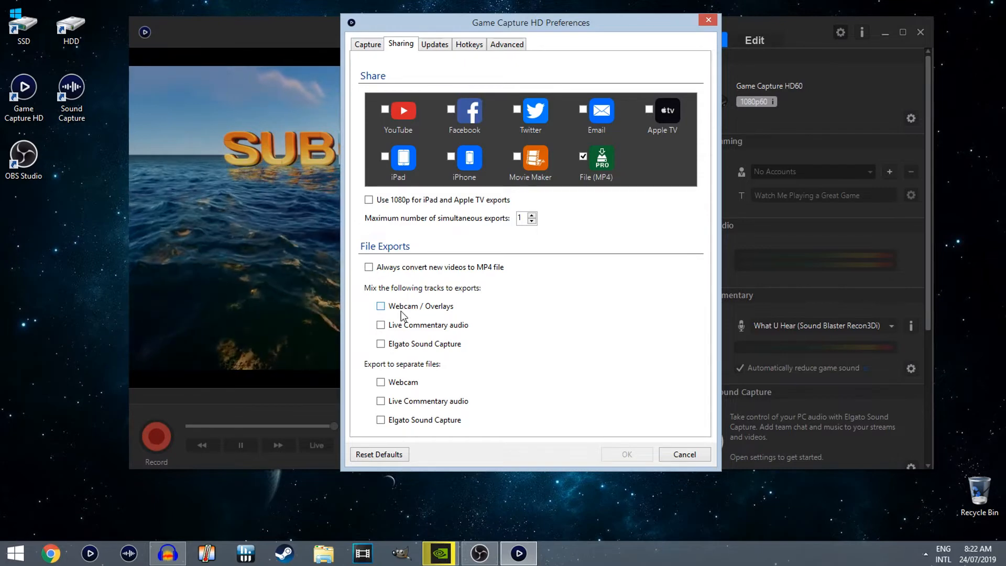
{"action": "mouse_move", "coordinate": [422, 418]}
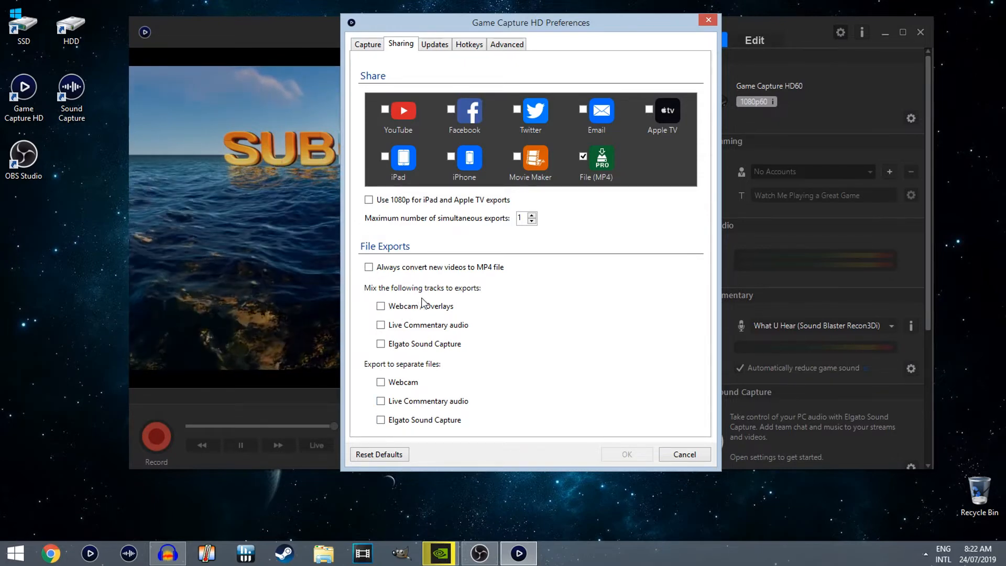
Show the Capture page with Flashback Recording and Stream Command left unchecked.
{"action": "left_click", "coordinate": [367, 44]}
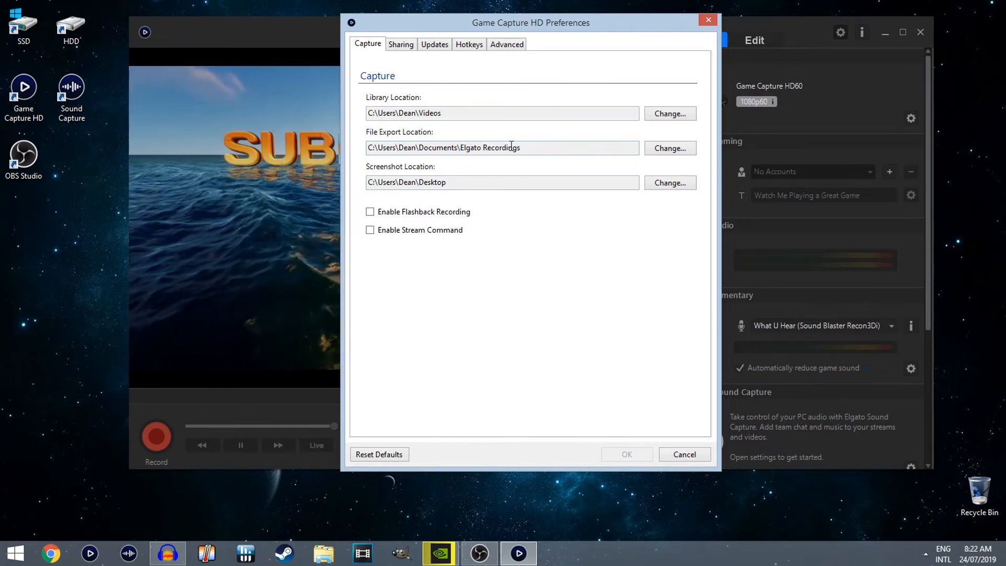
{"action": "mouse_move", "coordinate": [478, 130]}
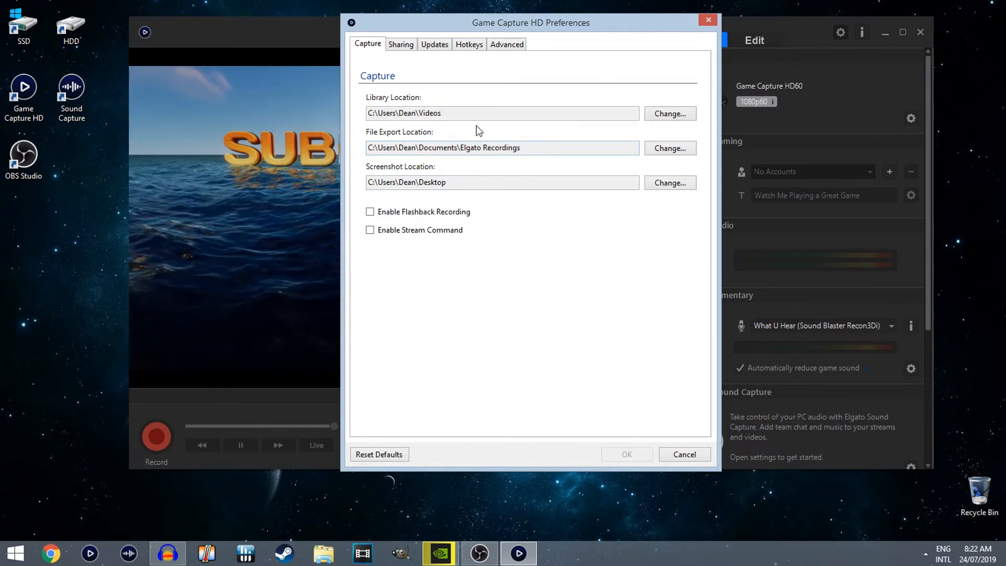
{"action": "mouse_move", "coordinate": [504, 161]}
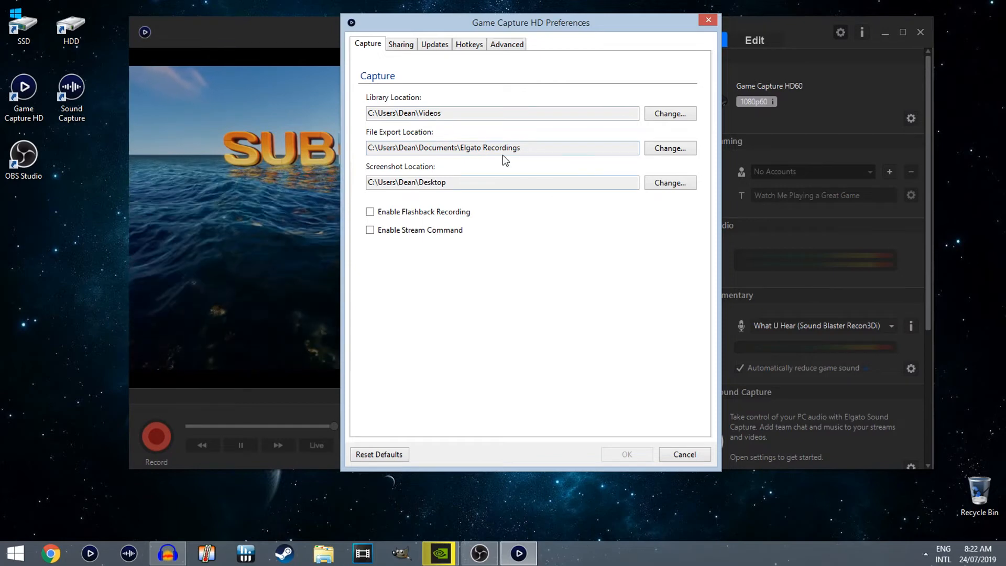
{"action": "mouse_move", "coordinate": [384, 150]}
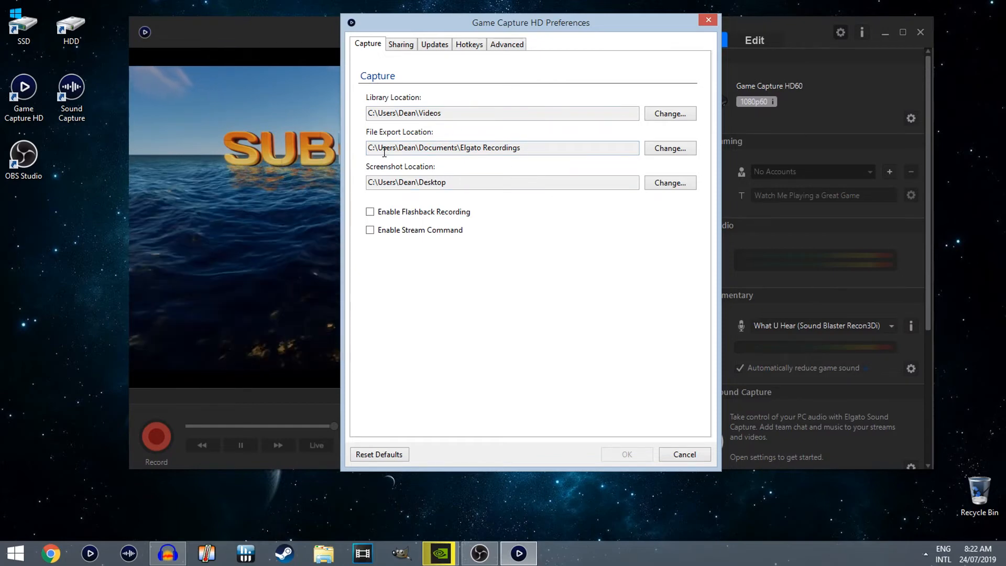
{"action": "mouse_move", "coordinate": [556, 211]}
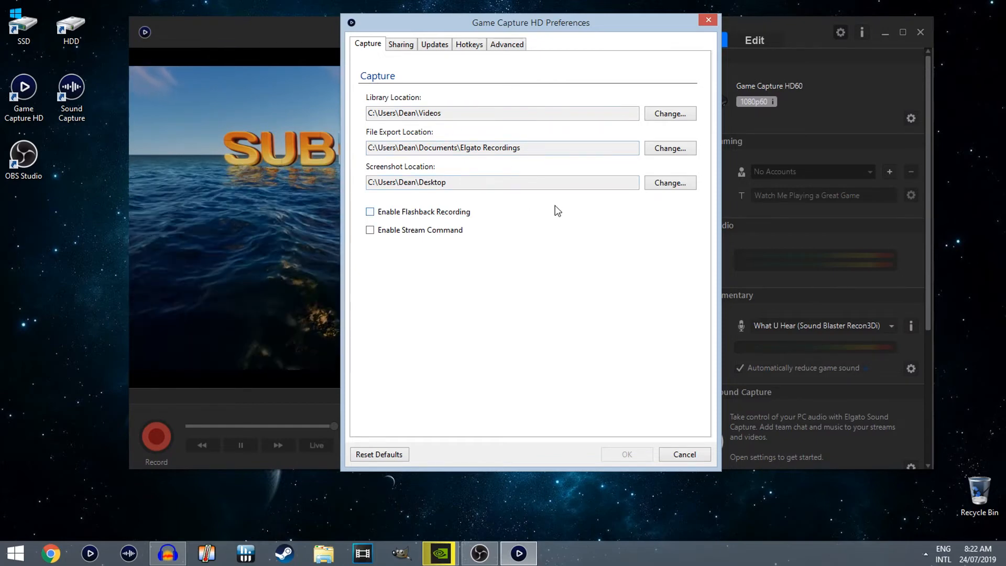
{"action": "mouse_move", "coordinate": [598, 181]}
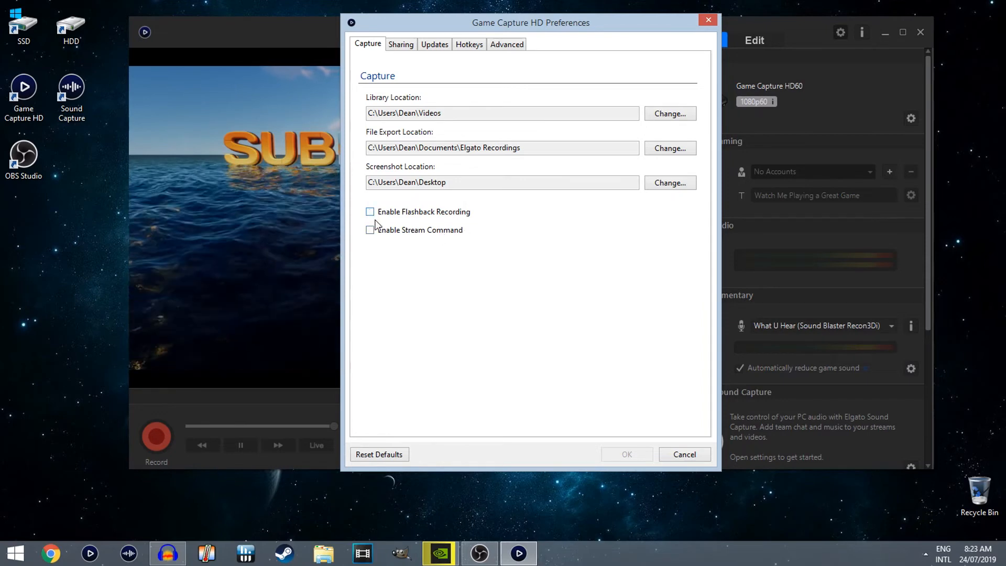
{"action": "mouse_move", "coordinate": [378, 242]}
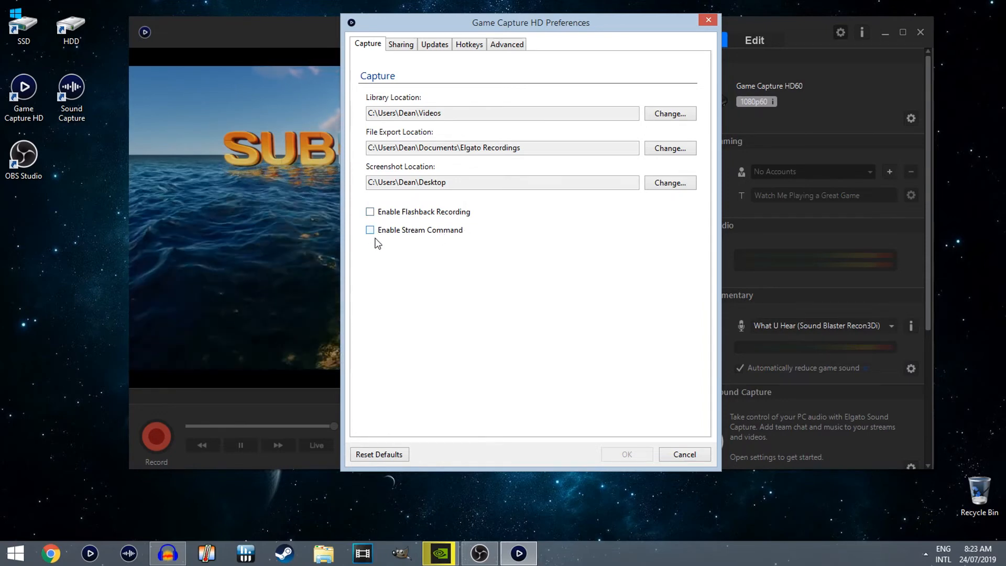
{"action": "mouse_move", "coordinate": [379, 261]}
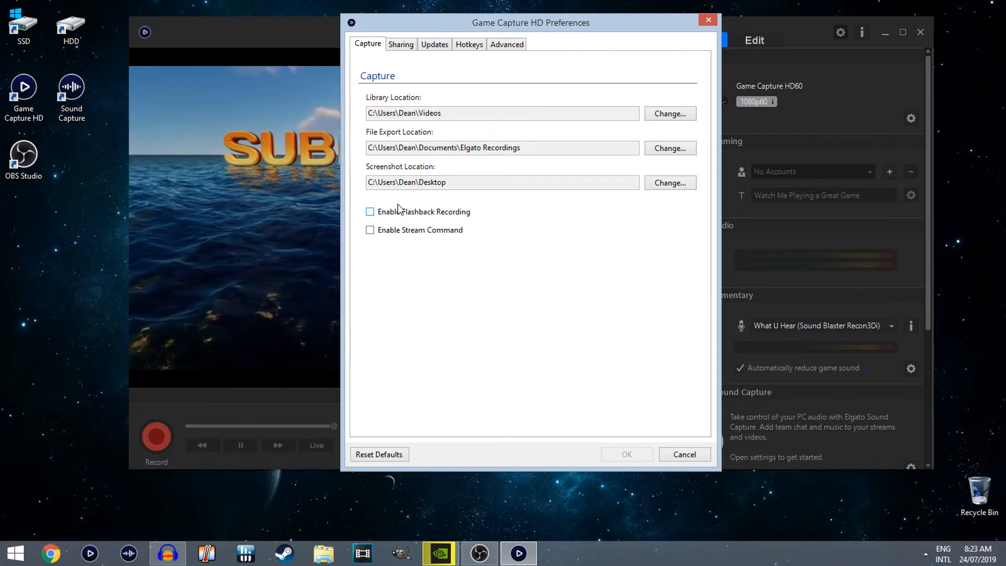
{"action": "mouse_move", "coordinate": [578, 295]}
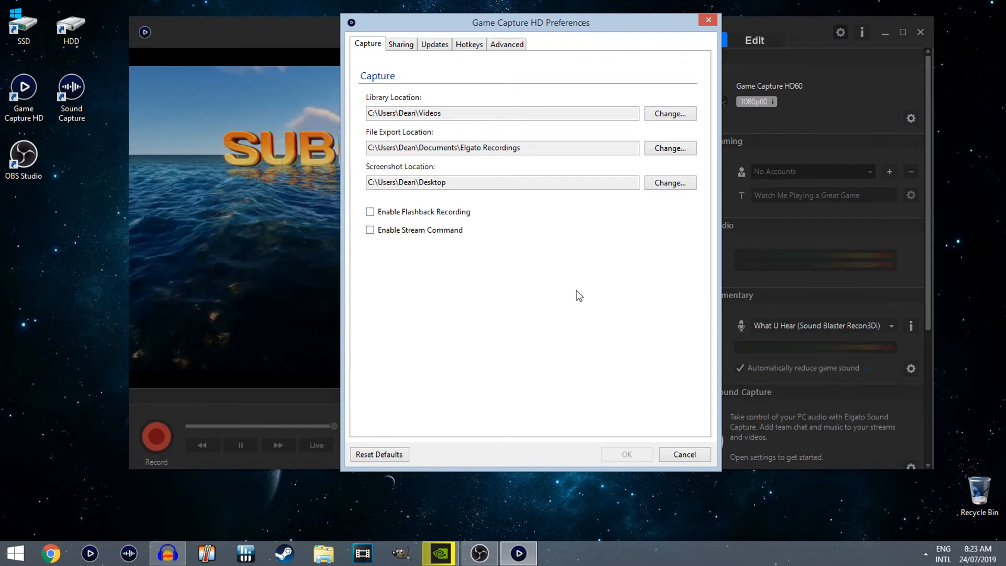
Close Preferences and disable the live preview on the main capture screen.
{"action": "left_click", "coordinate": [683, 453]}
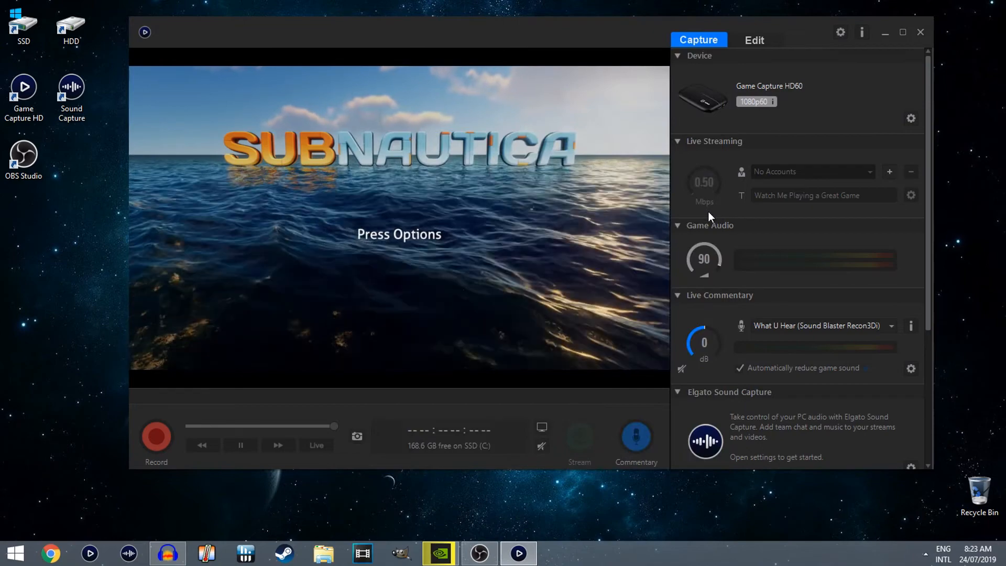
{"action": "mouse_move", "coordinate": [562, 425]}
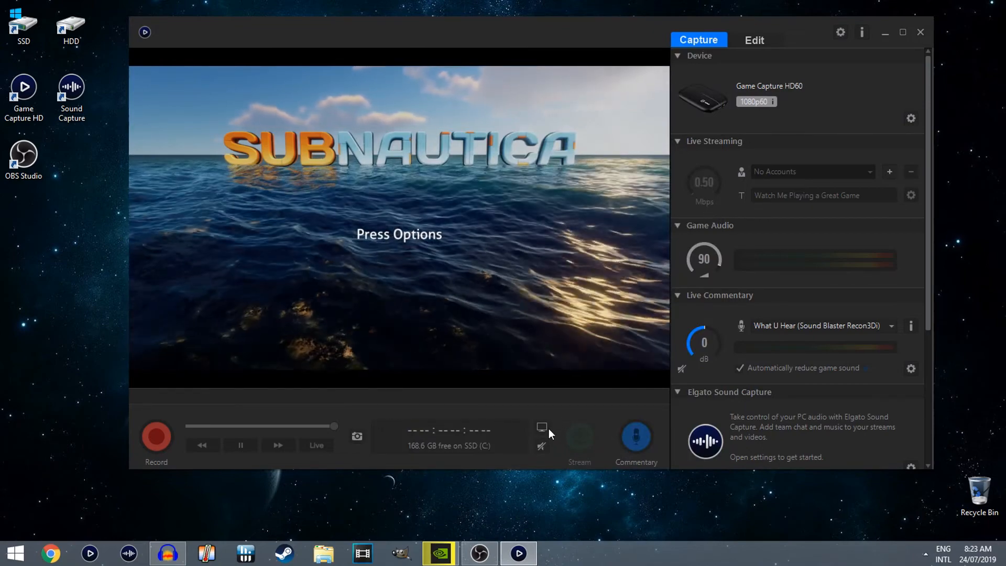
{"action": "mouse_move", "coordinate": [542, 427]}
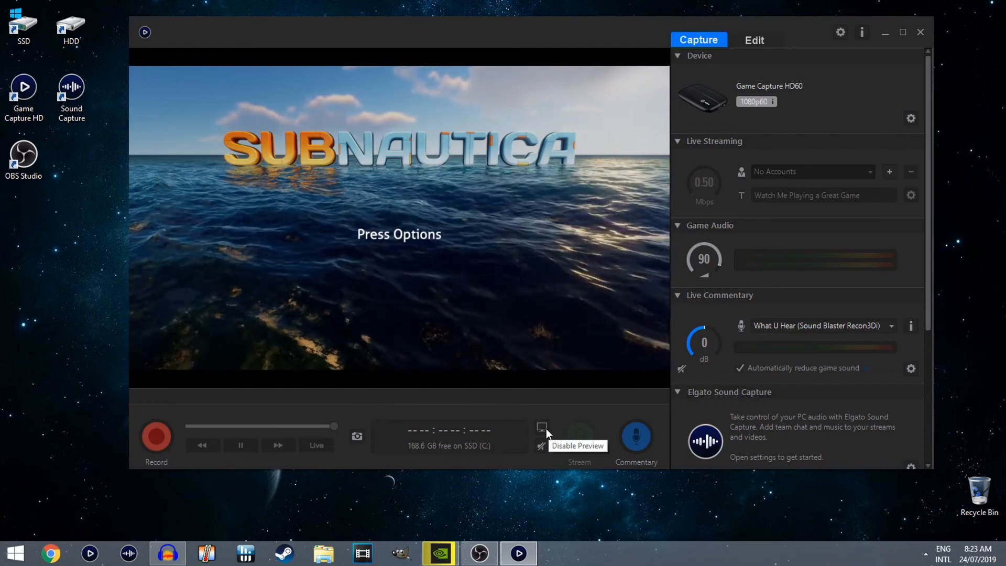
{"action": "left_click", "coordinate": [542, 426]}
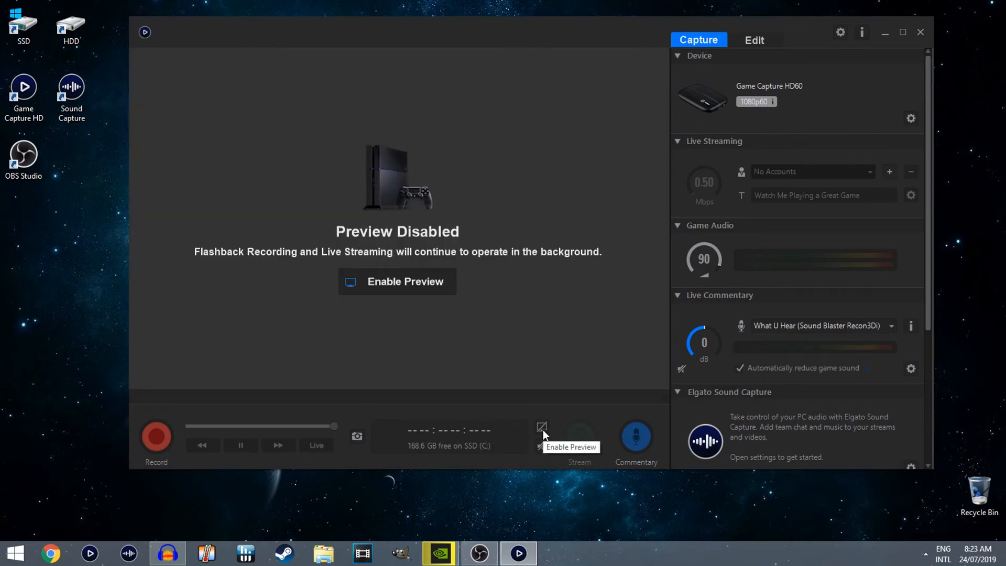
{"action": "mouse_move", "coordinate": [511, 321]}
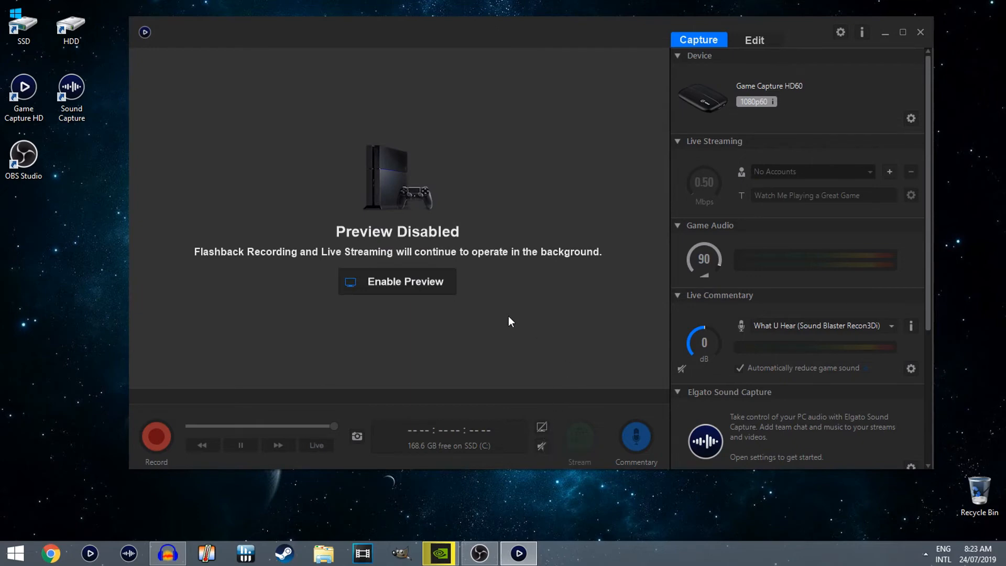
{"action": "mouse_move", "coordinate": [542, 328]}
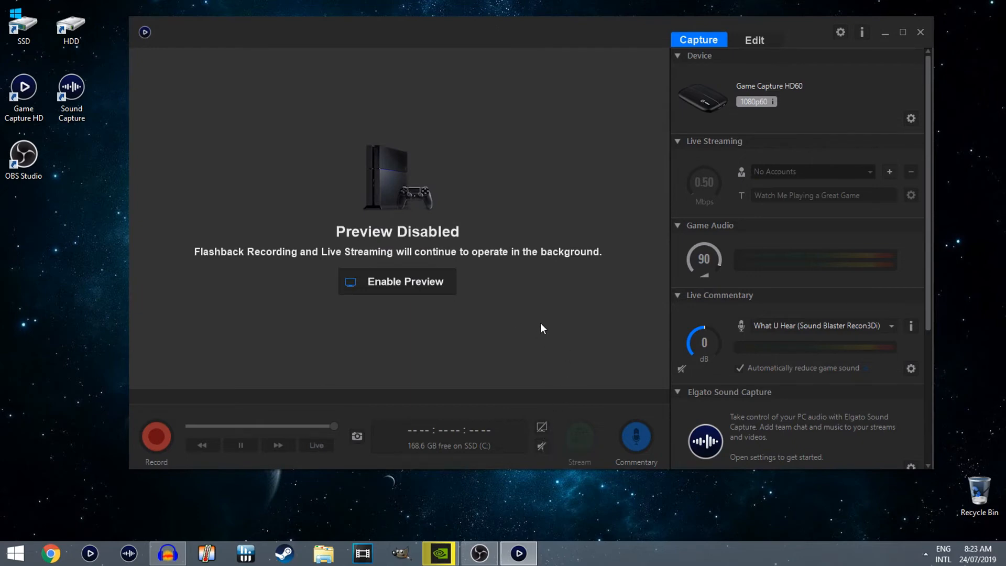
{"action": "mouse_move", "coordinate": [553, 451]}
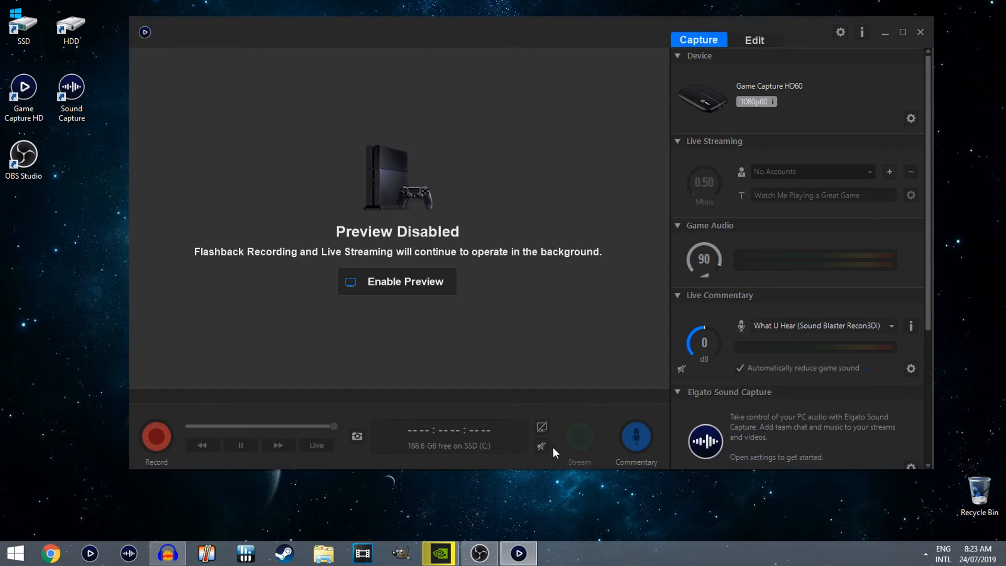
{"action": "mouse_move", "coordinate": [540, 446]}
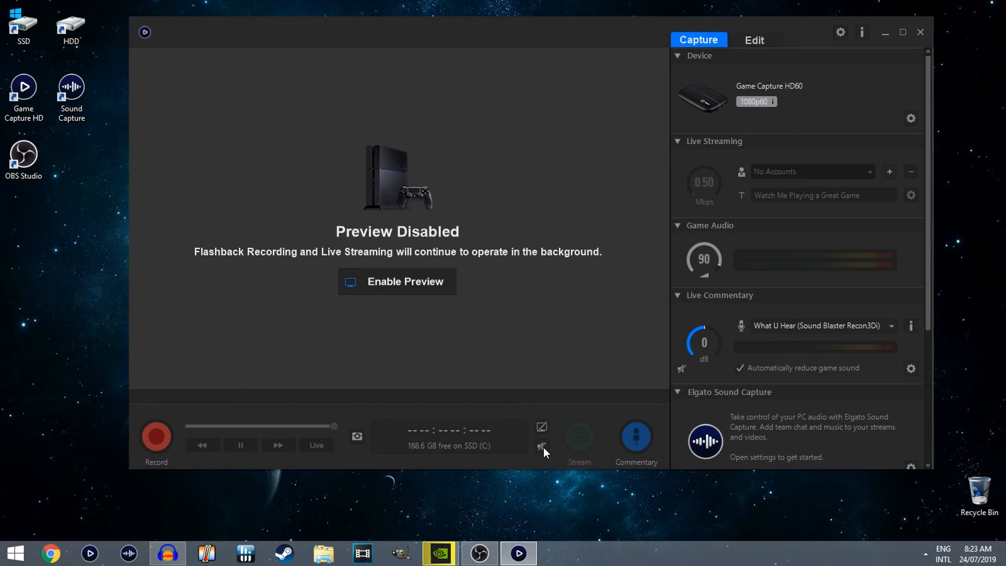
{"action": "mouse_move", "coordinate": [536, 287]}
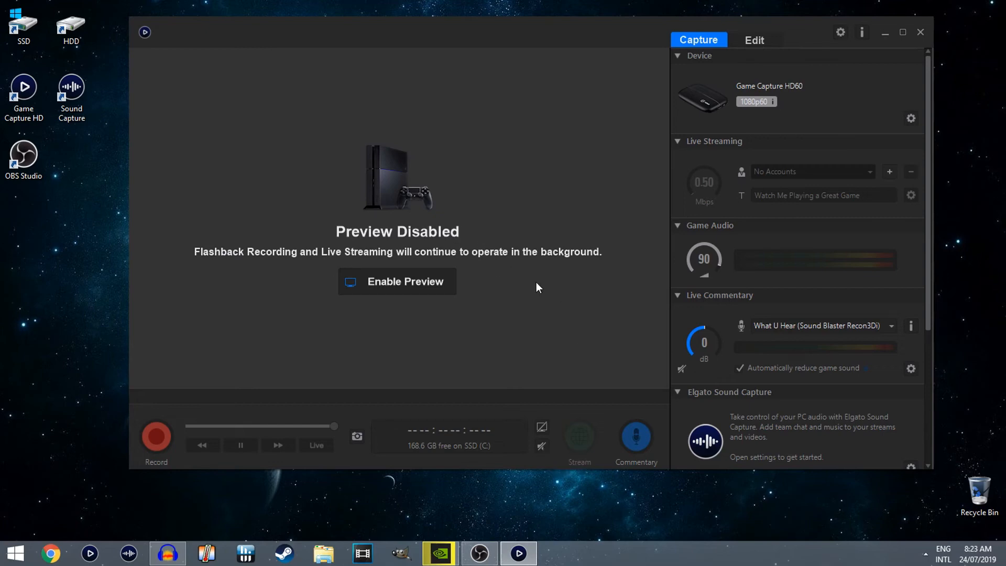
{"action": "left_click", "coordinate": [925, 552]}
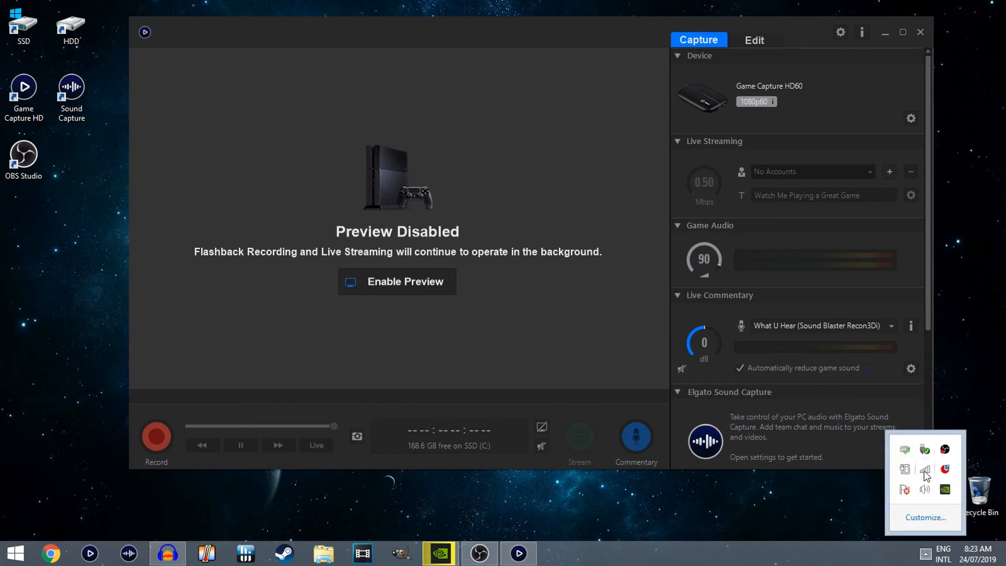
{"action": "mouse_move", "coordinate": [904, 467]}
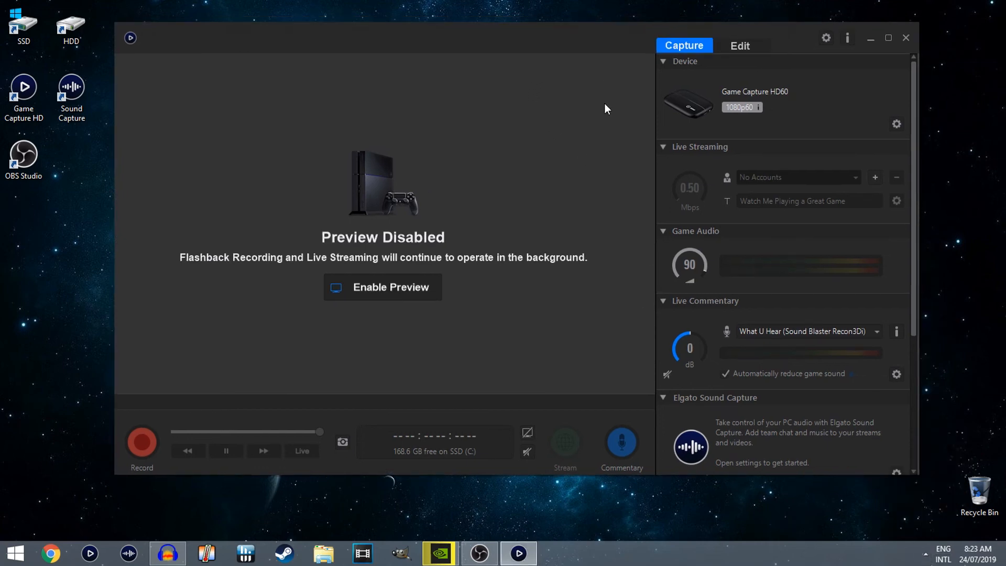
{"action": "mouse_move", "coordinate": [550, 263]}
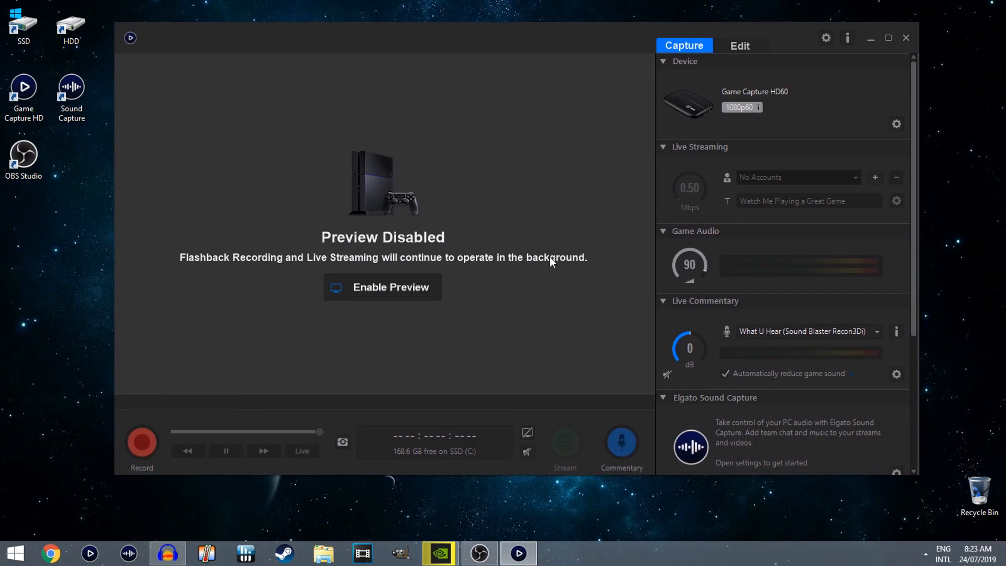
{"action": "mouse_move", "coordinate": [467, 531]}
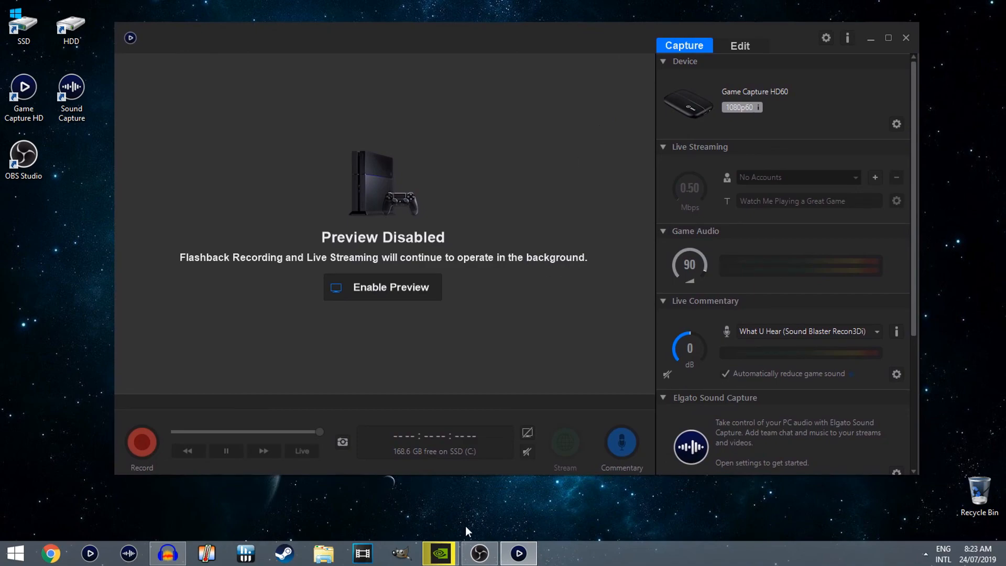